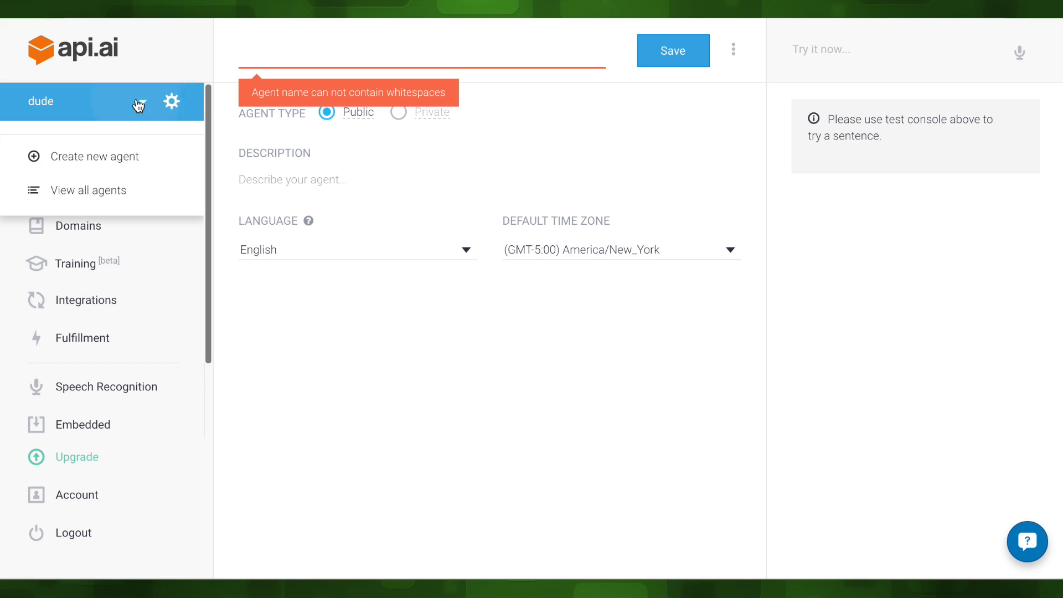
# - Save the new 'demo' agent and go to its Entities section
pyautogui.click(672, 50)
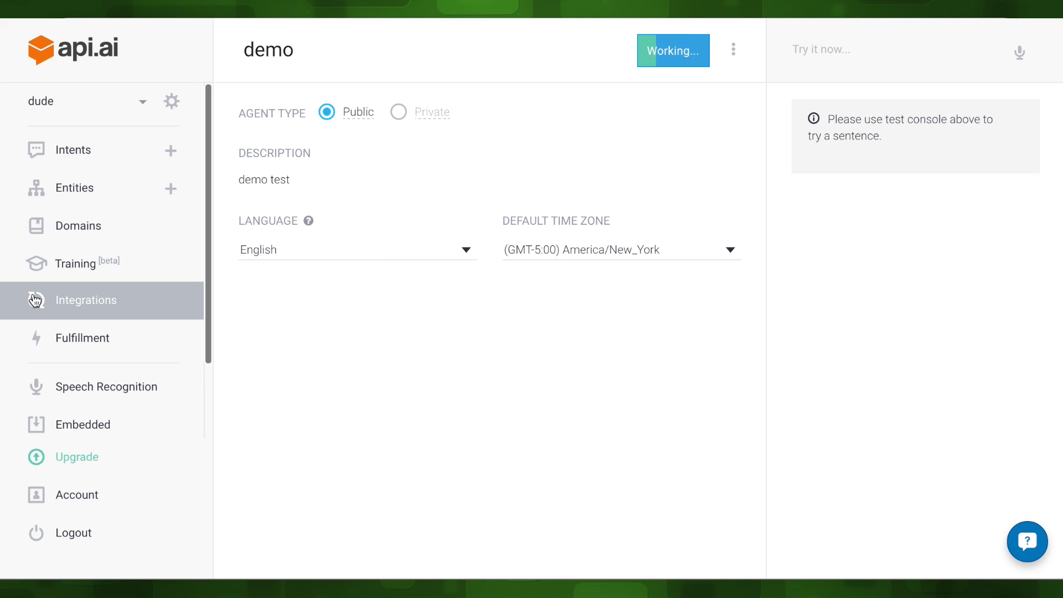
pyautogui.click(85, 226)
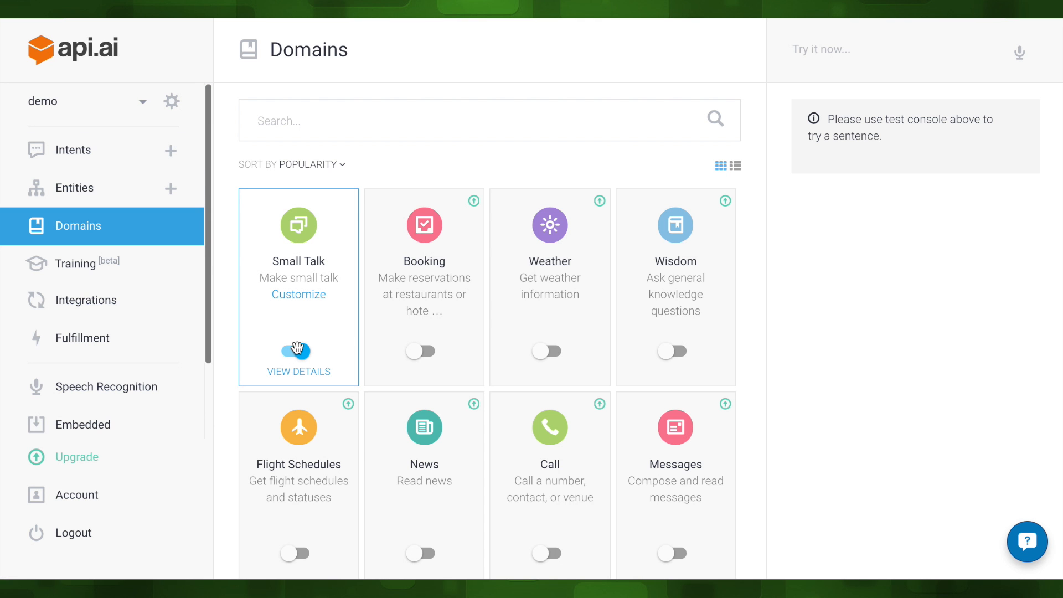
pyautogui.click(73, 187)
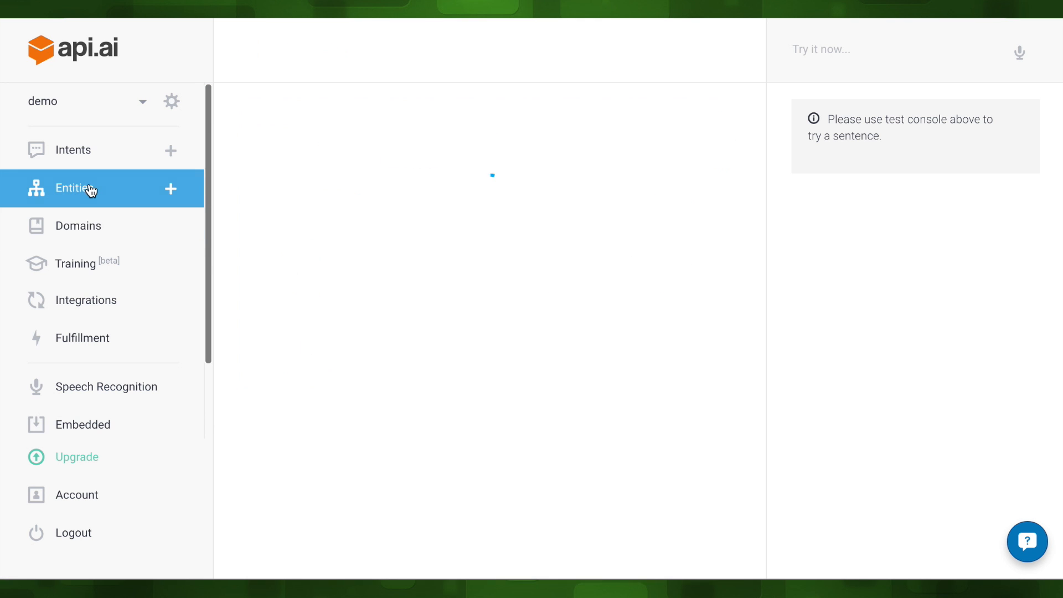
# - Create a 'flower' entity with synonyms tulips, roses, bulbs and save it
pyautogui.click(170, 188)
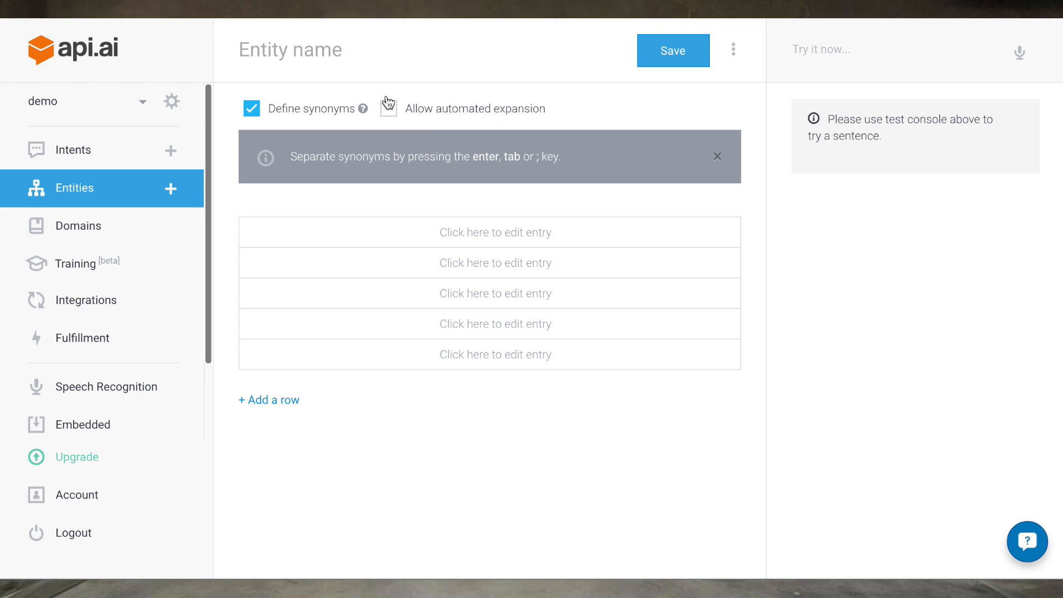
pyautogui.write('flower')
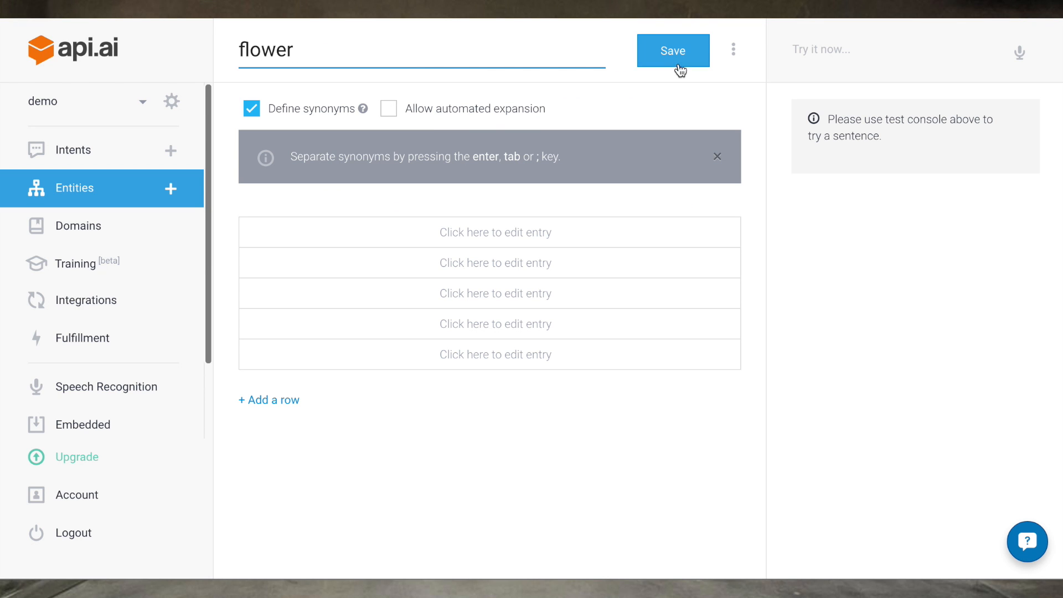
pyautogui.click(495, 231)
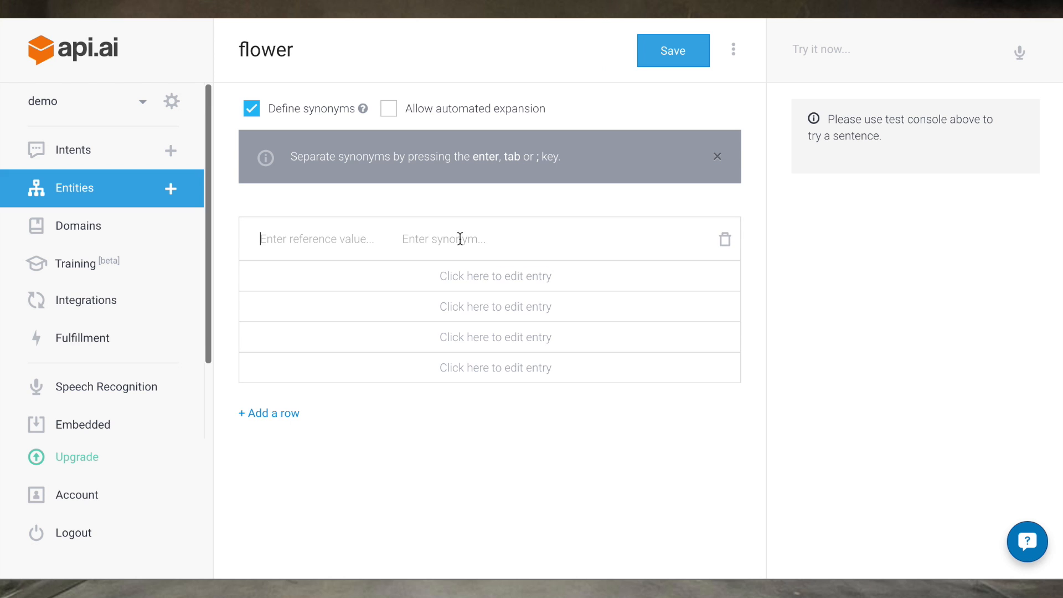
pyautogui.write('flower')
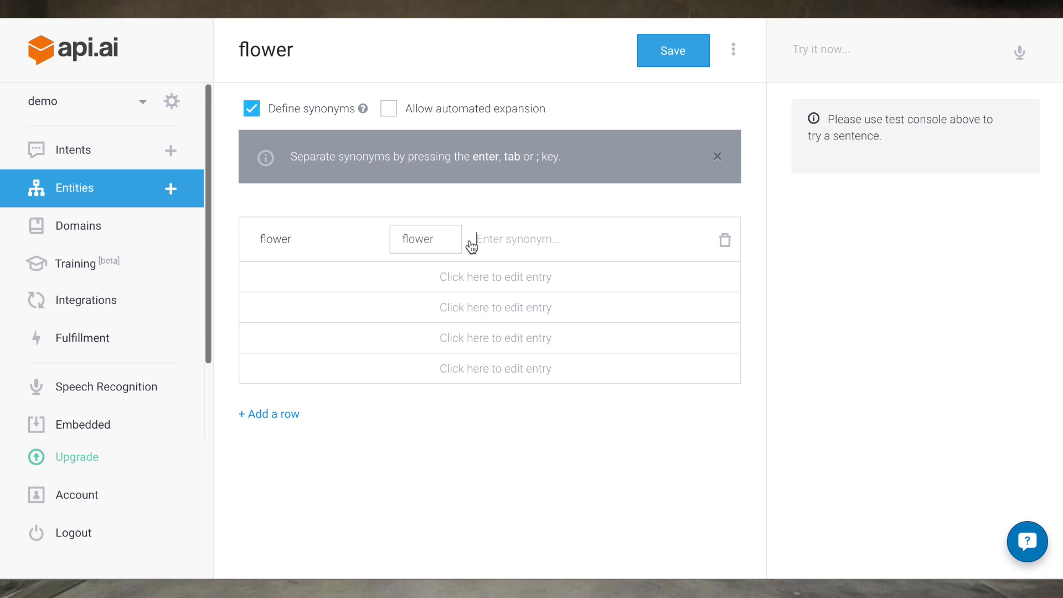
pyautogui.write('tu')
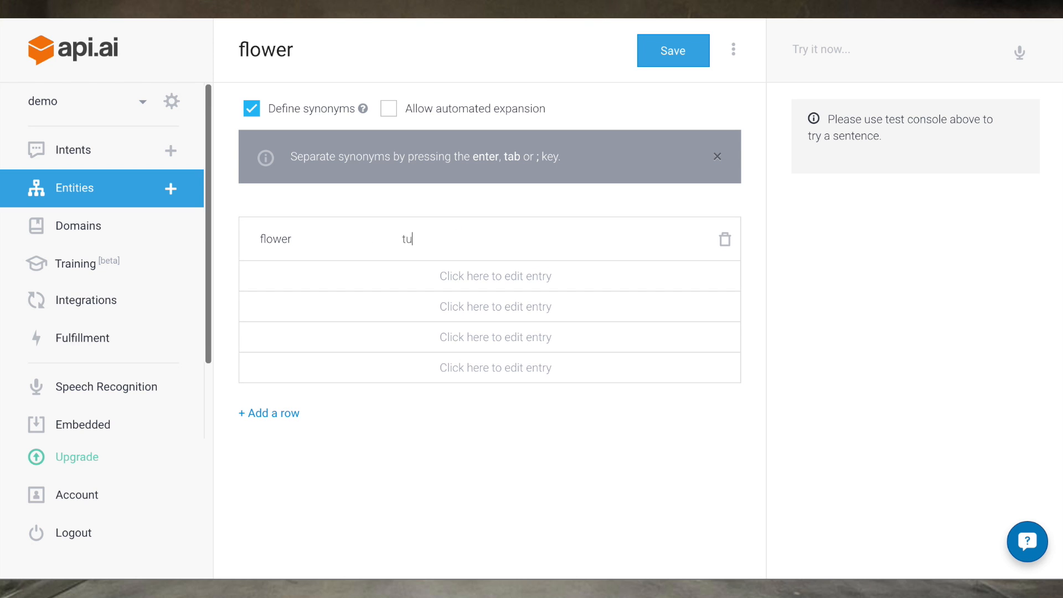
pyautogui.click(673, 50)
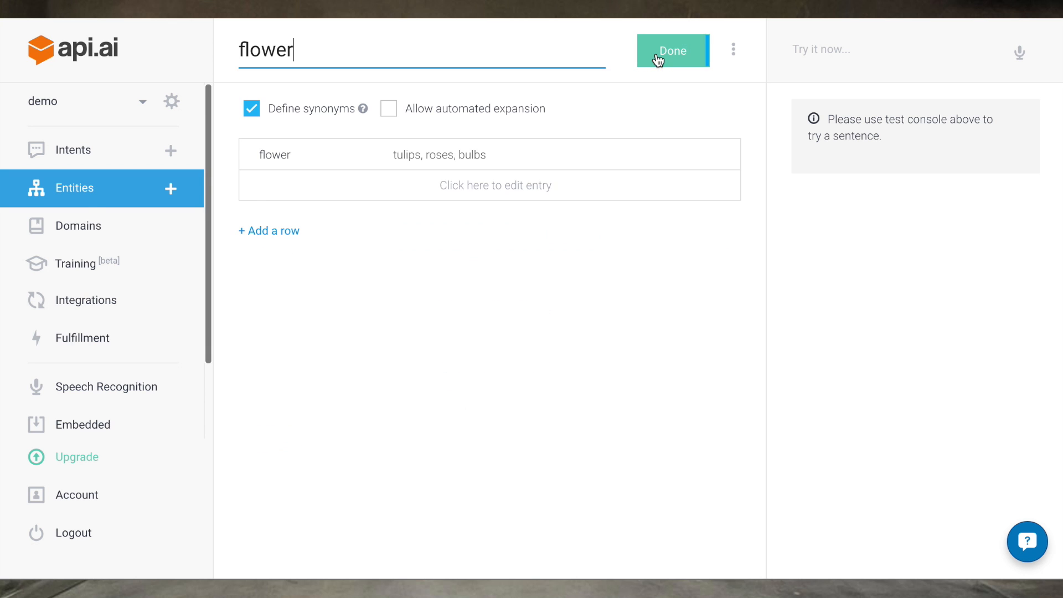
# - Create and save an 'address' entity, confirming leaving the flower page
pyautogui.click(671, 51)
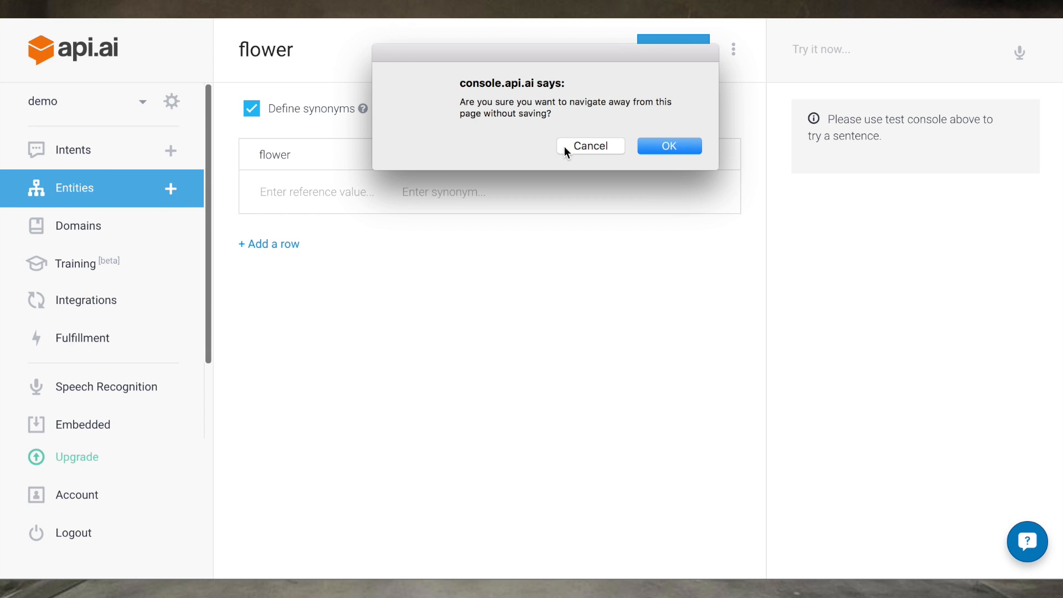
pyautogui.click(668, 145)
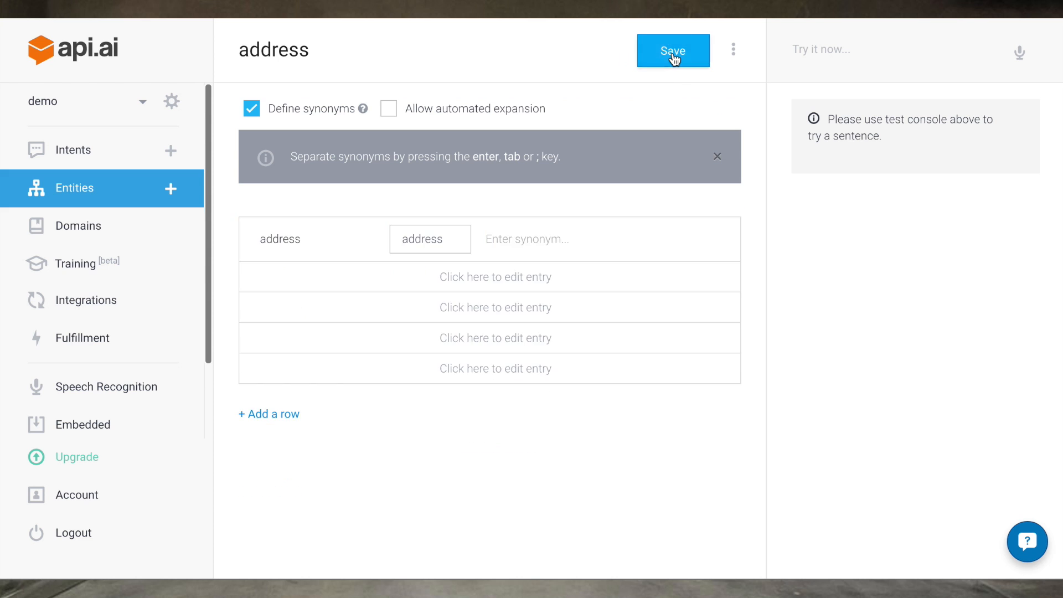
pyautogui.click(672, 50)
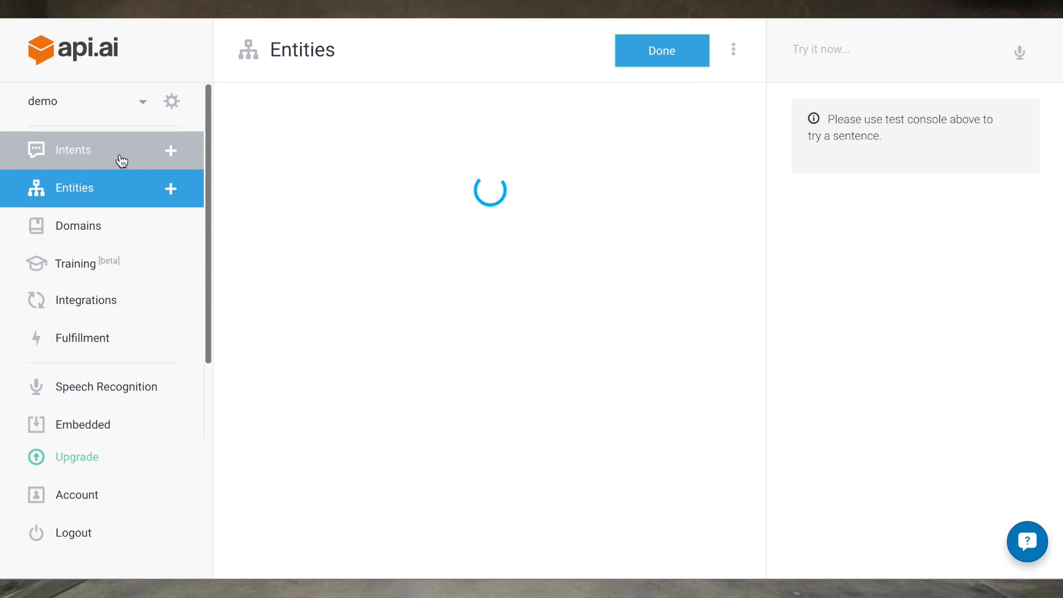
pyautogui.click(72, 150)
pyautogui.write('propo')
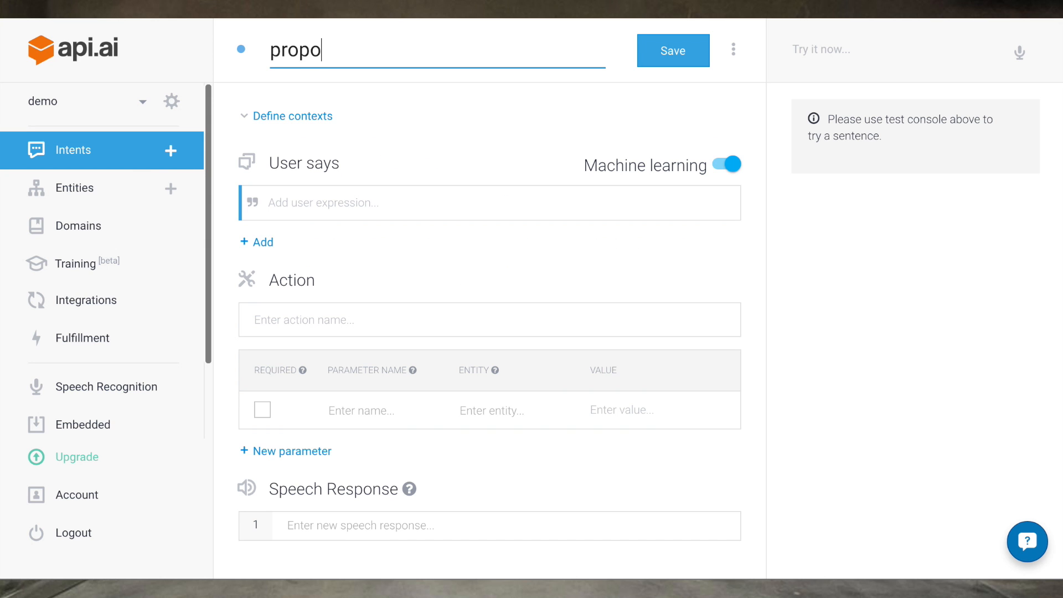
pyautogui.write('sal')
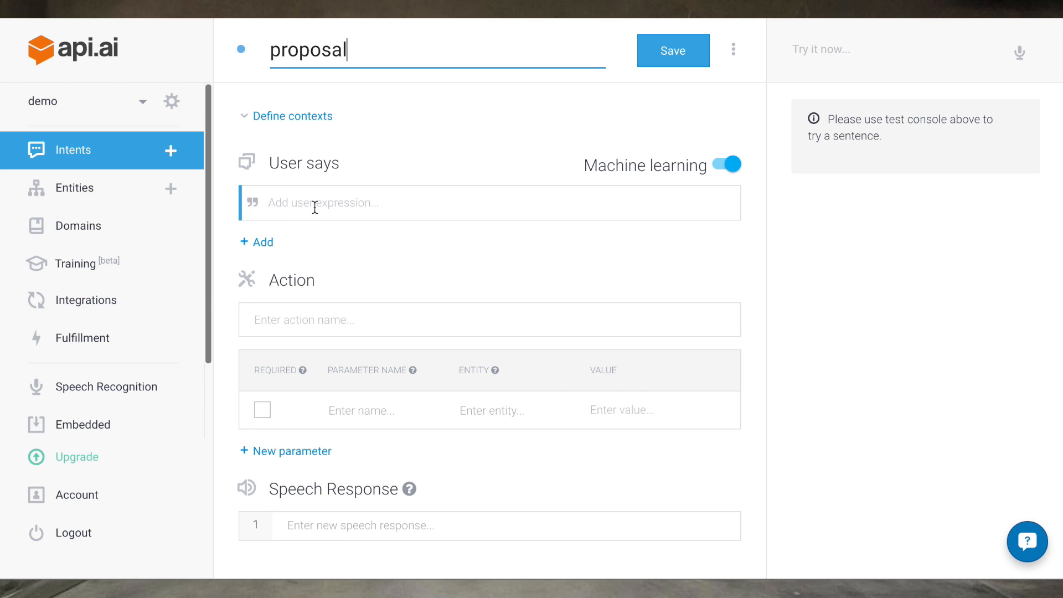
pyautogui.write("i'd liek to bu")
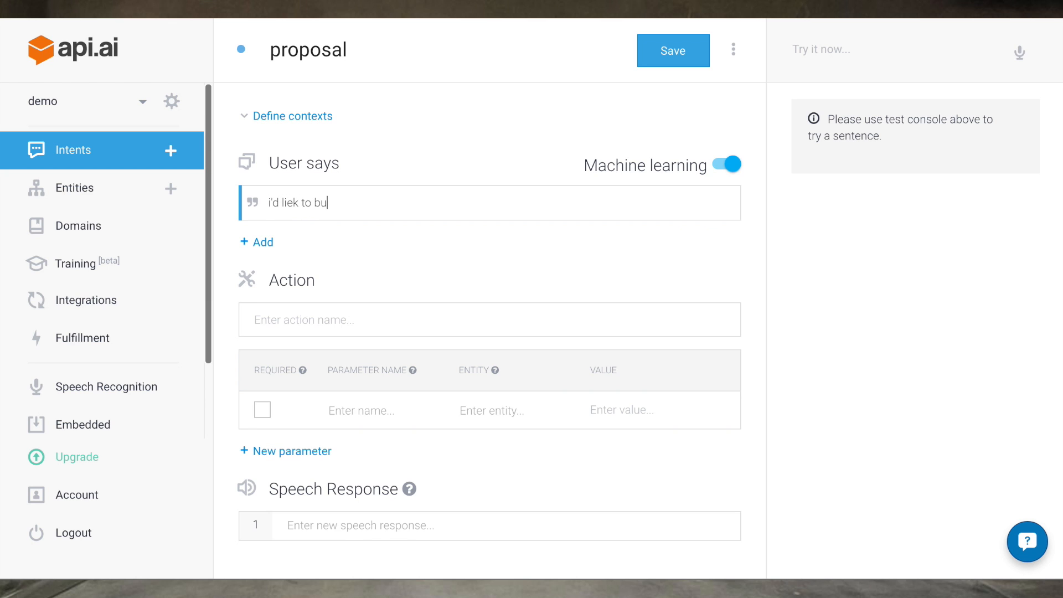
pyautogui.write('y flowers')
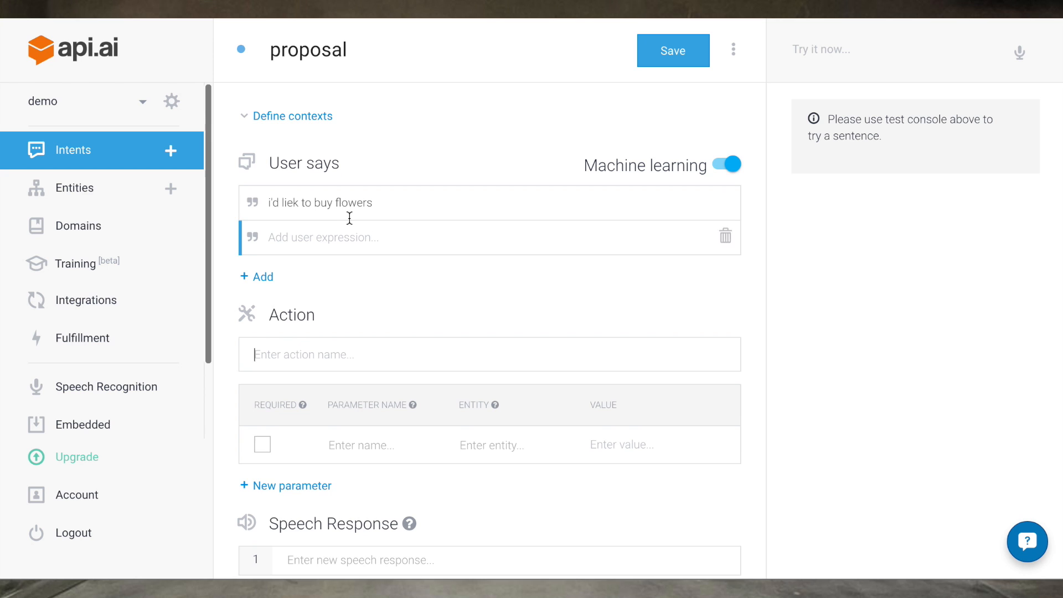
pyautogui.doubleClick(354, 202)
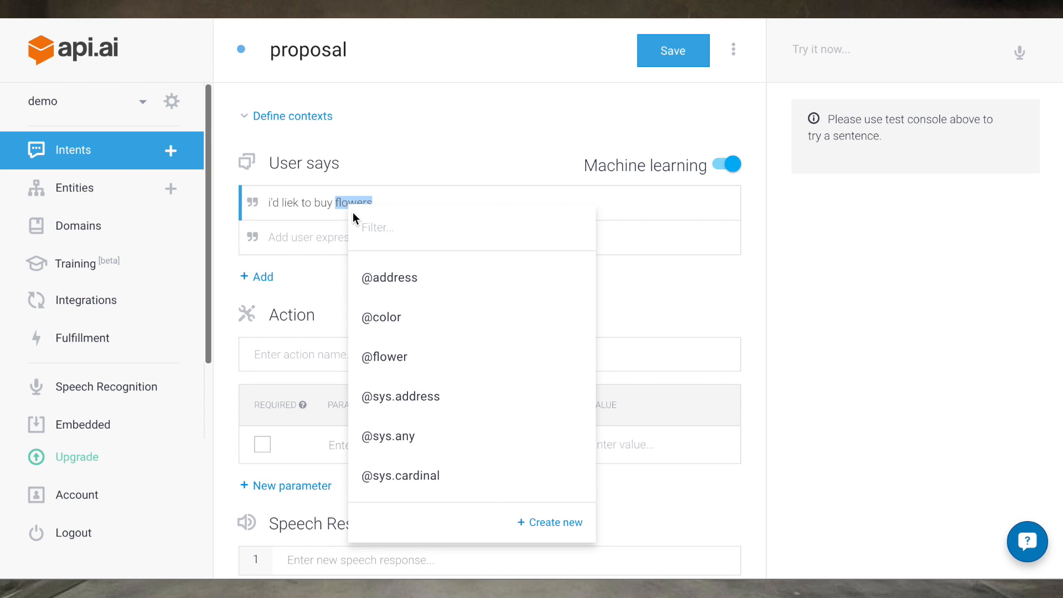
pyautogui.click(383, 356)
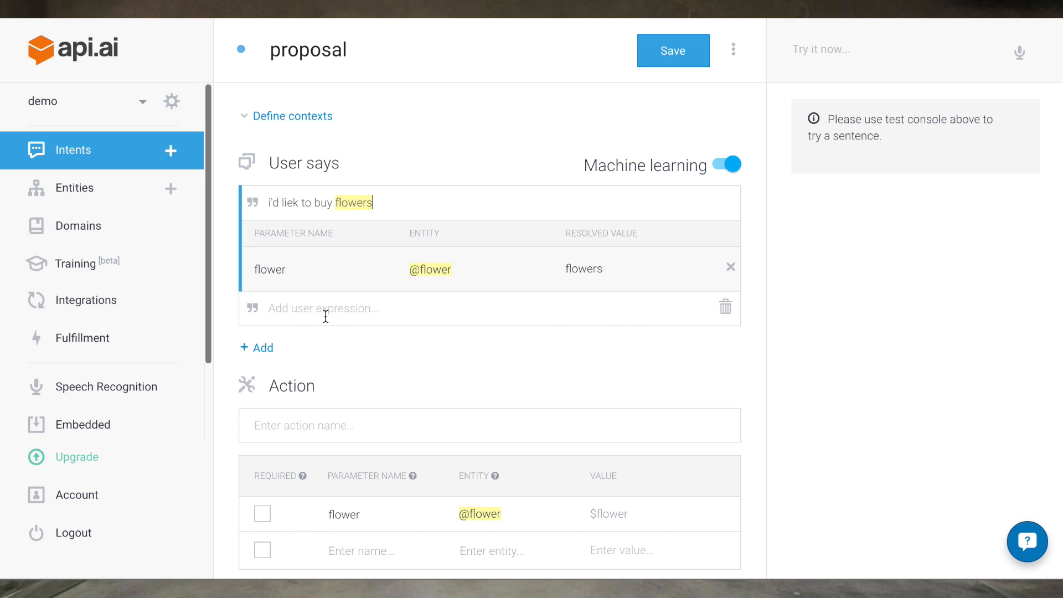
pyautogui.write('flowers')
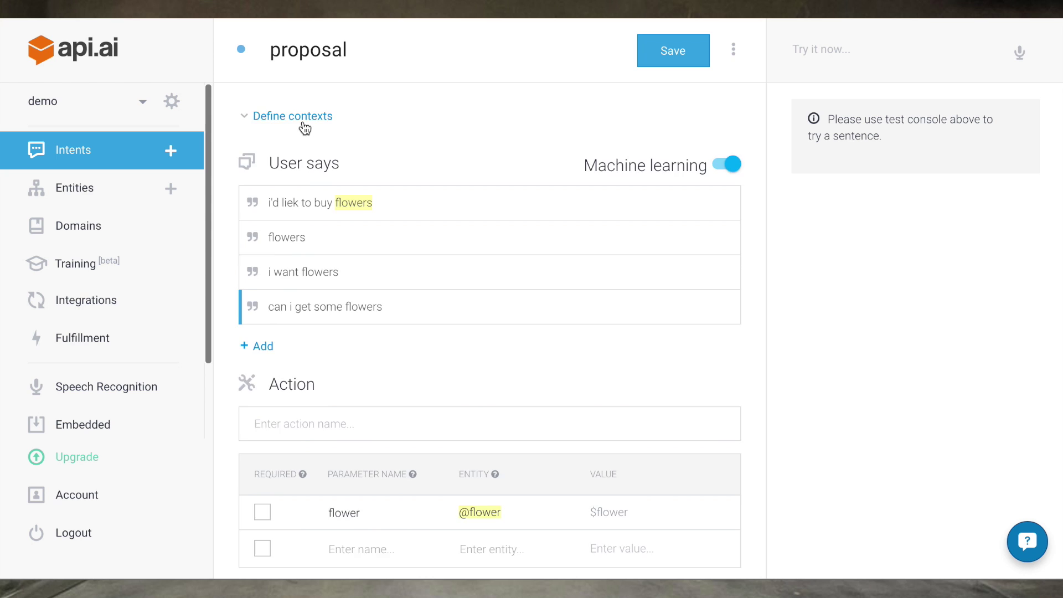
# - Add reply 'Sure! What kind specifically?' and output context type-specification, then save the intent
pyautogui.scroll(-3)
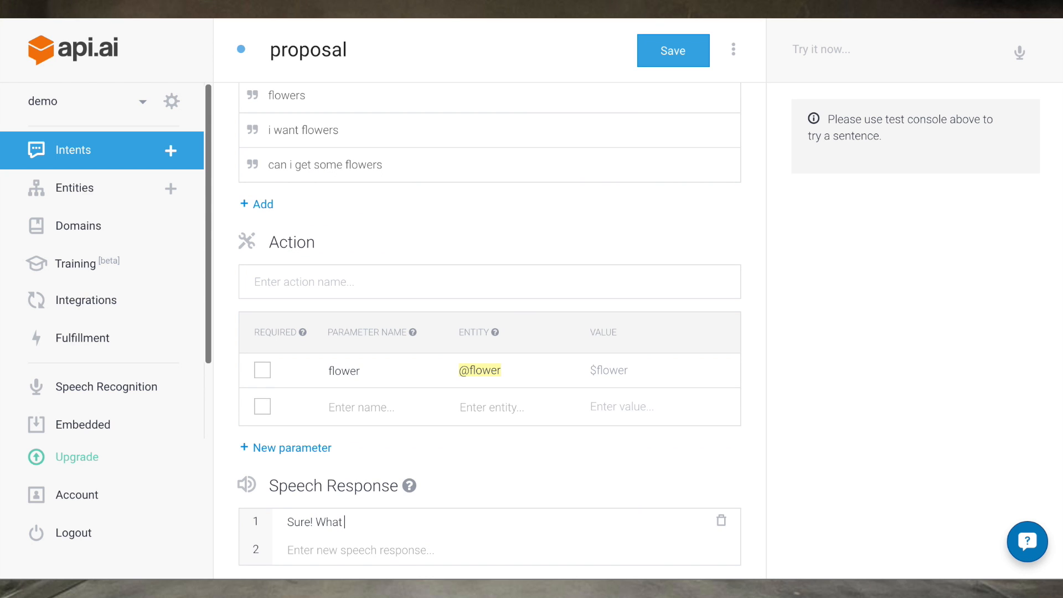
pyautogui.write('kind specificall')
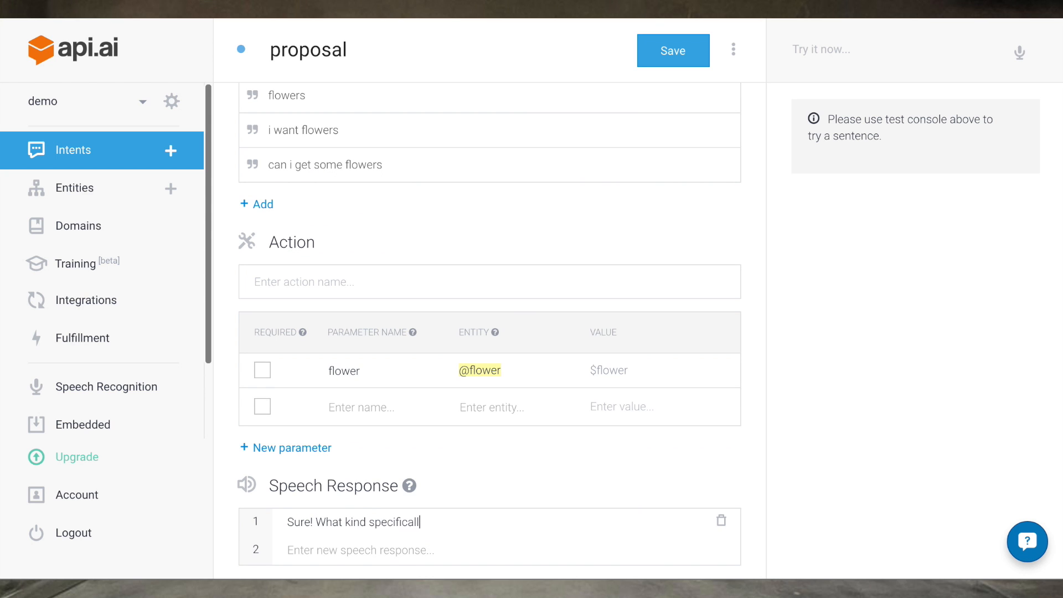
pyautogui.scroll(3)
pyautogui.write('type')
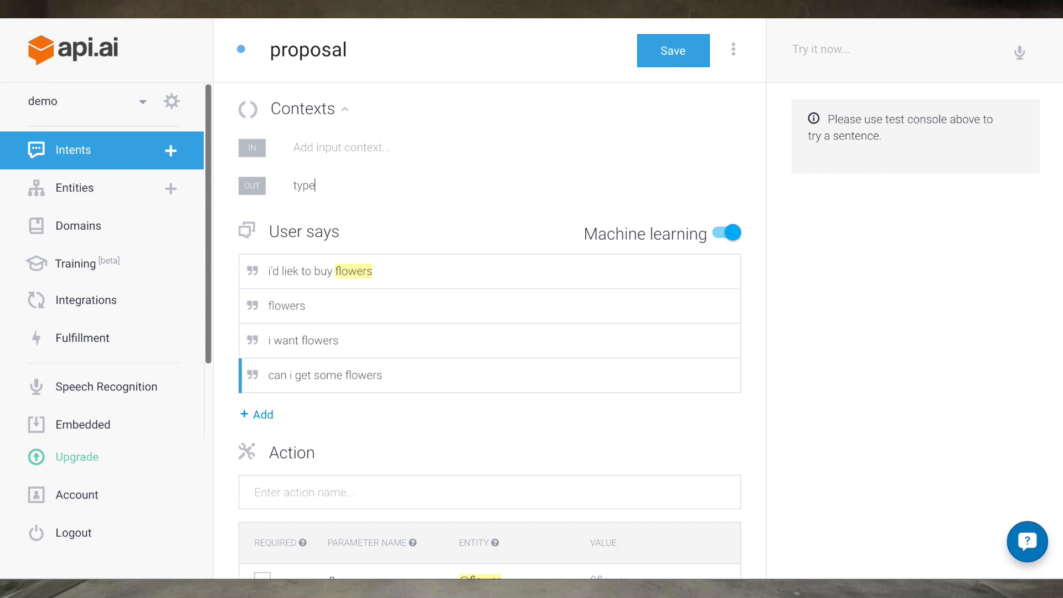
pyautogui.write('-specifications')
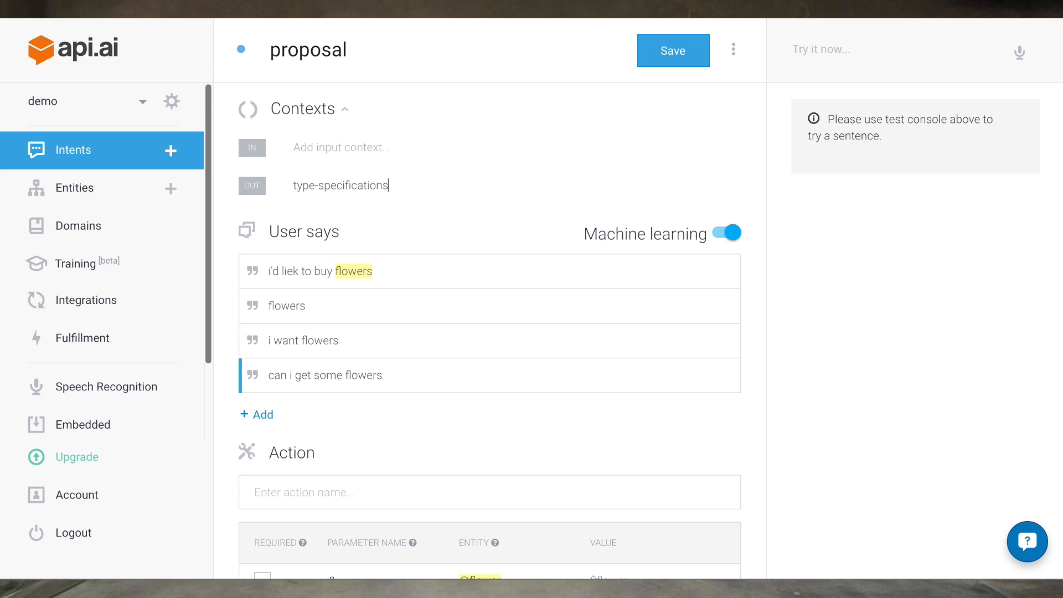
pyautogui.scroll(-3)
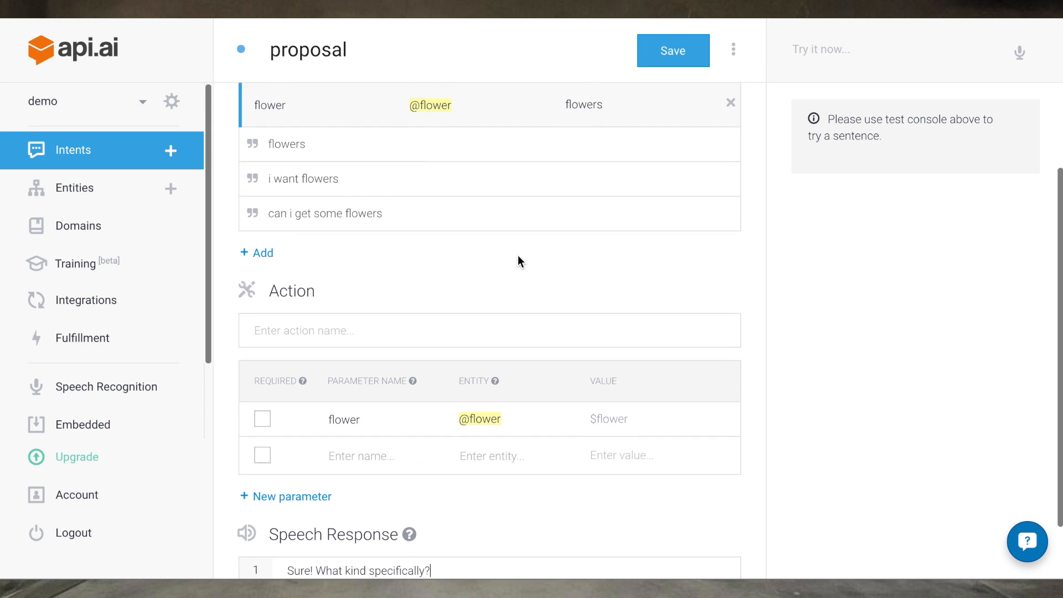
pyautogui.scroll(3)
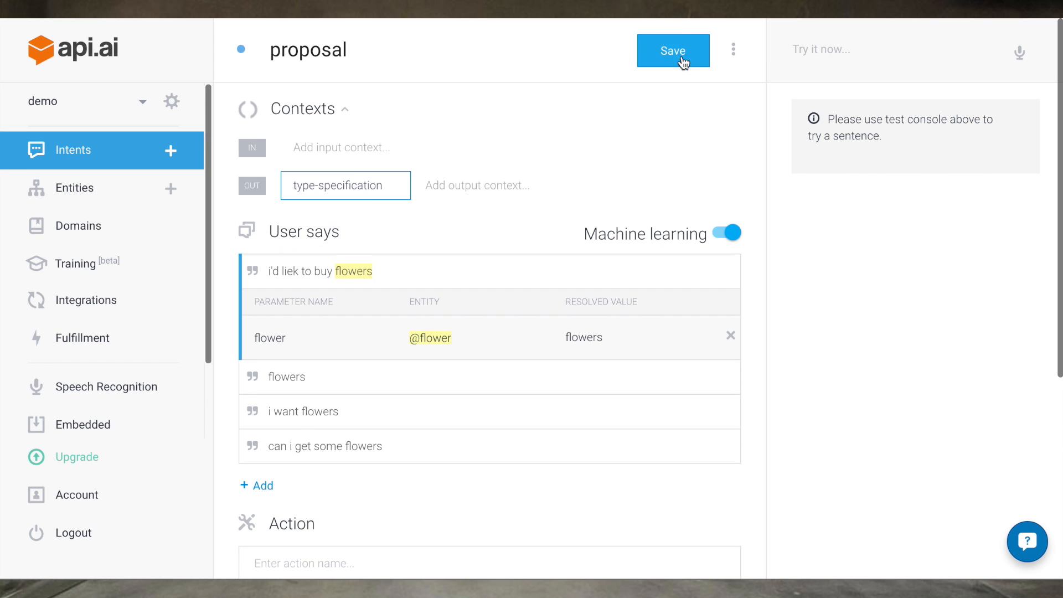
pyautogui.click(672, 51)
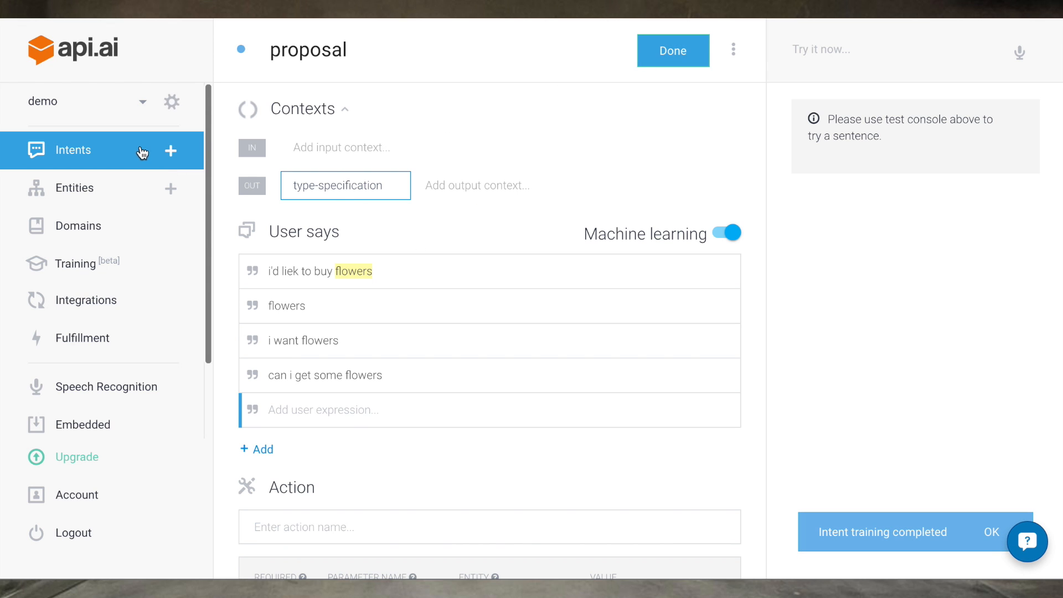
# - Fix the 'liek' typo in the first example and return to the intents list
pyautogui.click(317, 271)
pyautogui.write('k')
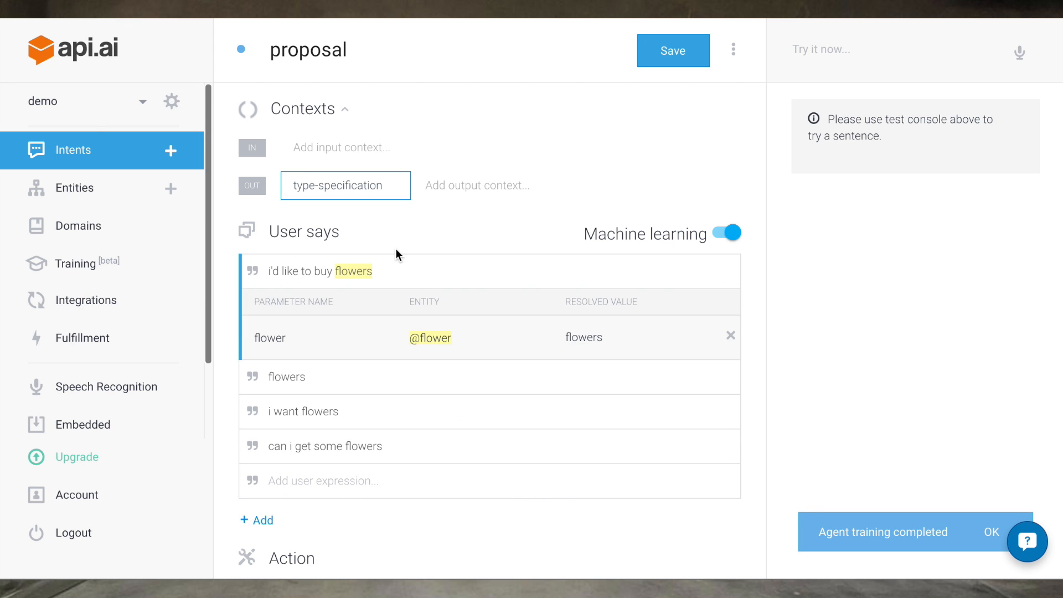
pyautogui.click(72, 150)
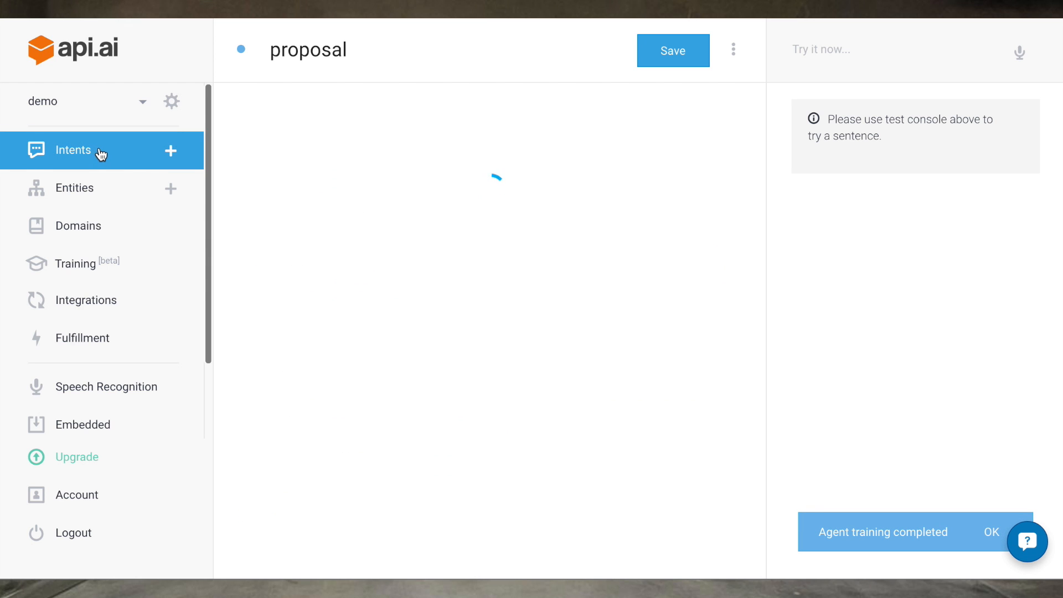
# - Give the flower-type intent the action saveFlowerType, chaining type-specification to color-specification
pyautogui.click(73, 149)
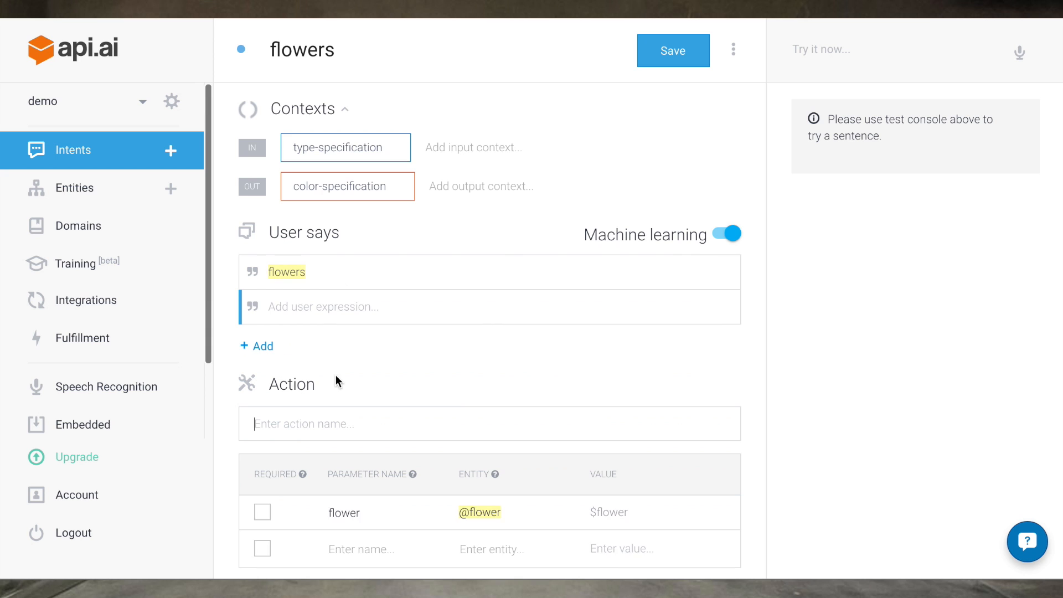
pyautogui.write('save')
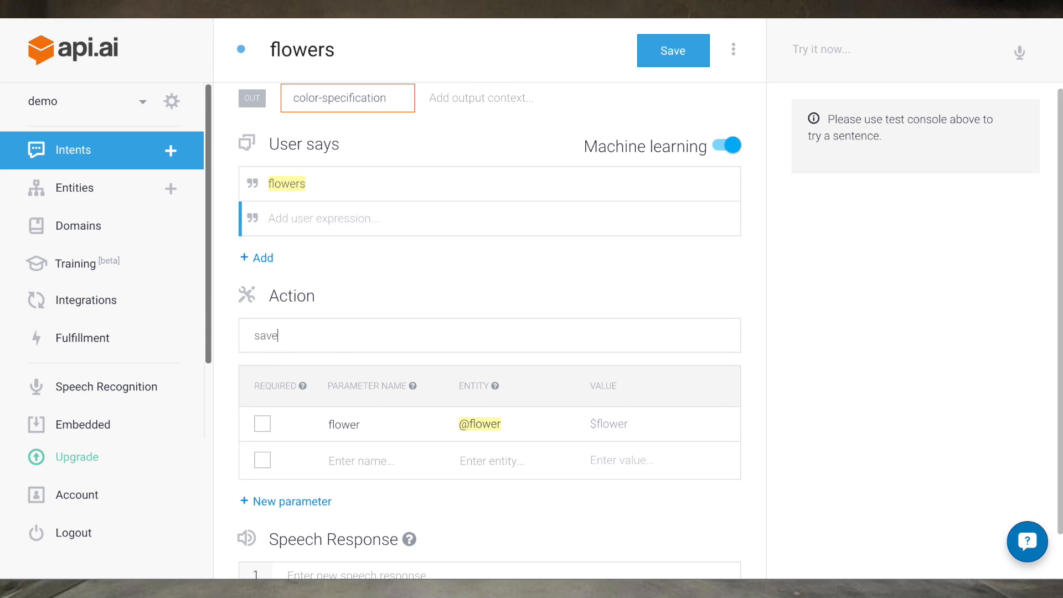
pyautogui.write('FlowerType')
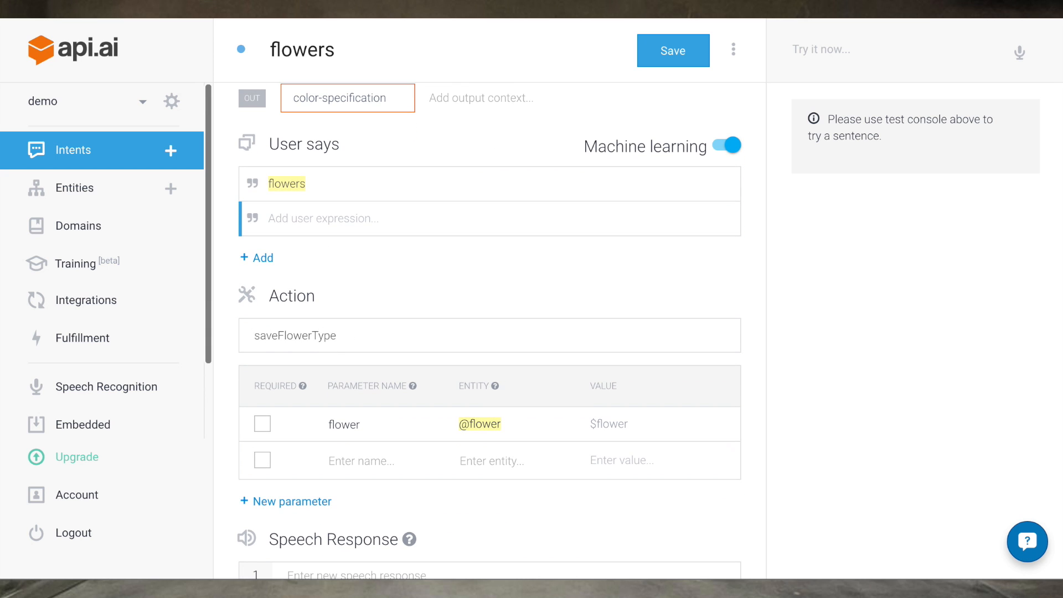
pyautogui.scroll(-3)
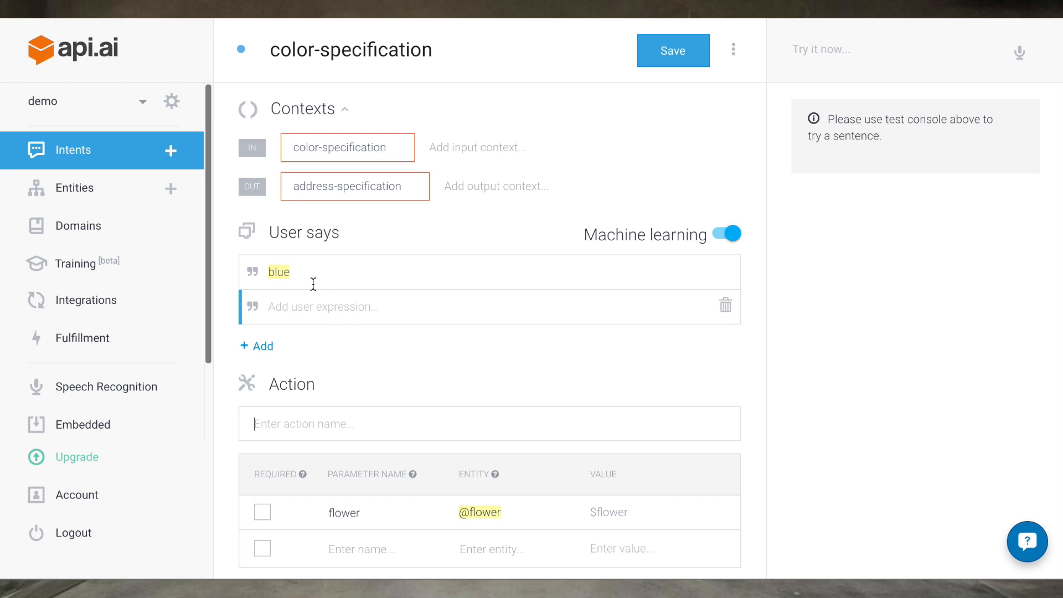
pyautogui.click(278, 272)
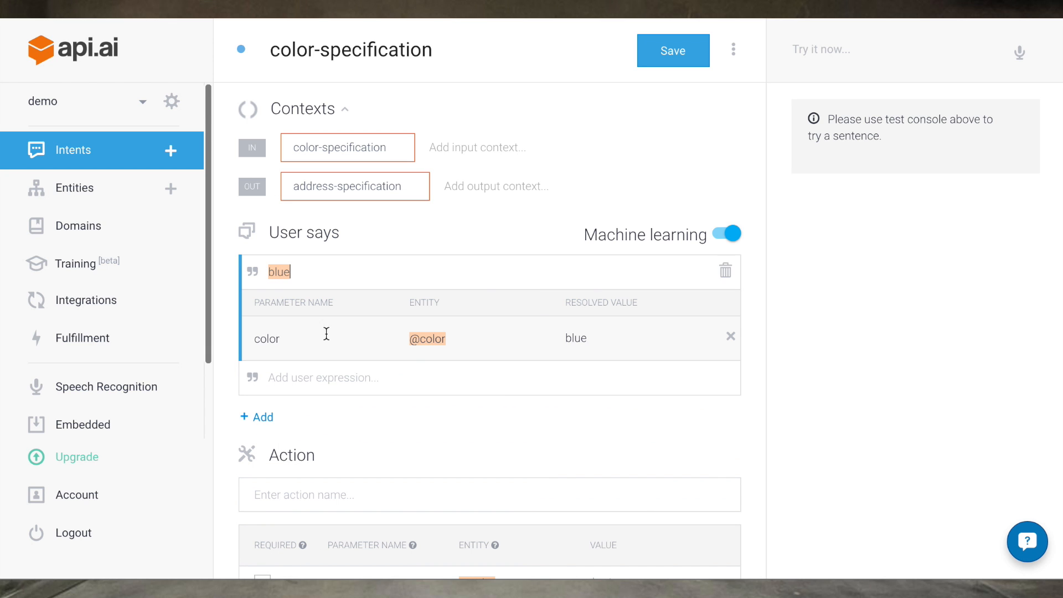
pyautogui.scroll(-3)
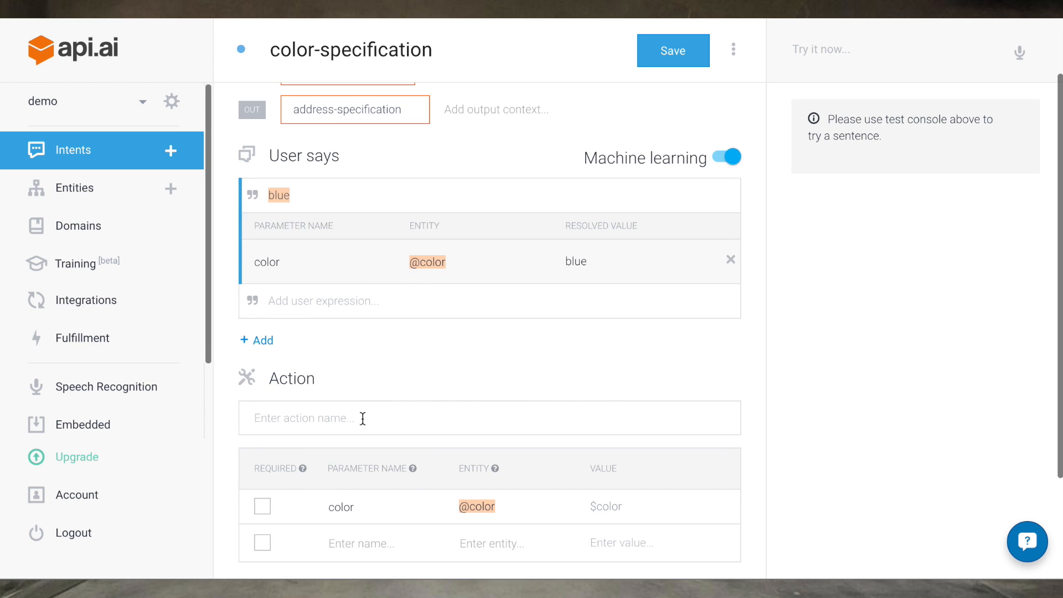
pyautogui.write('saveColor')
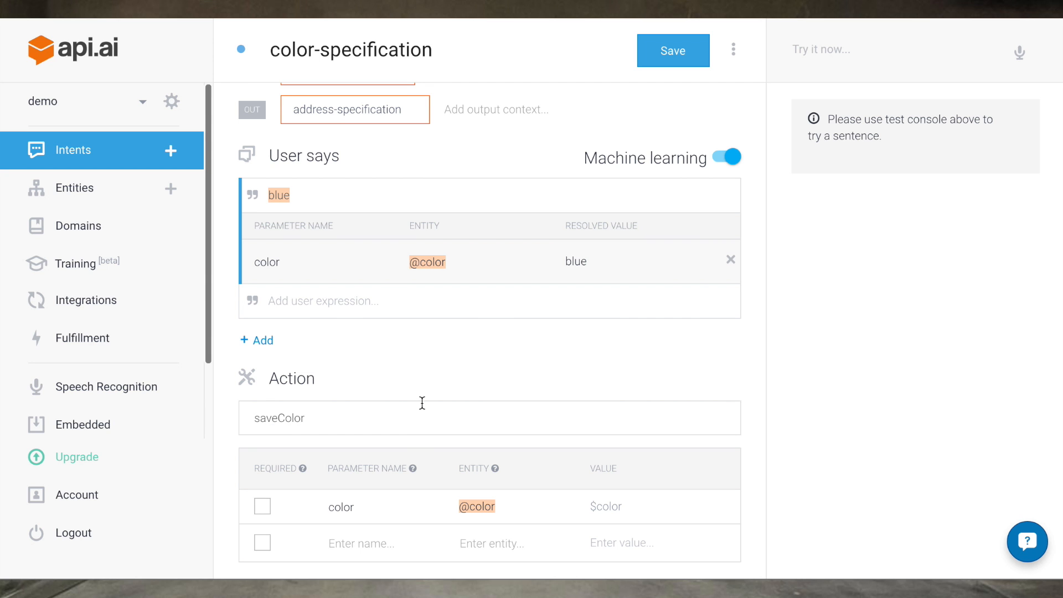
pyautogui.scroll(-3)
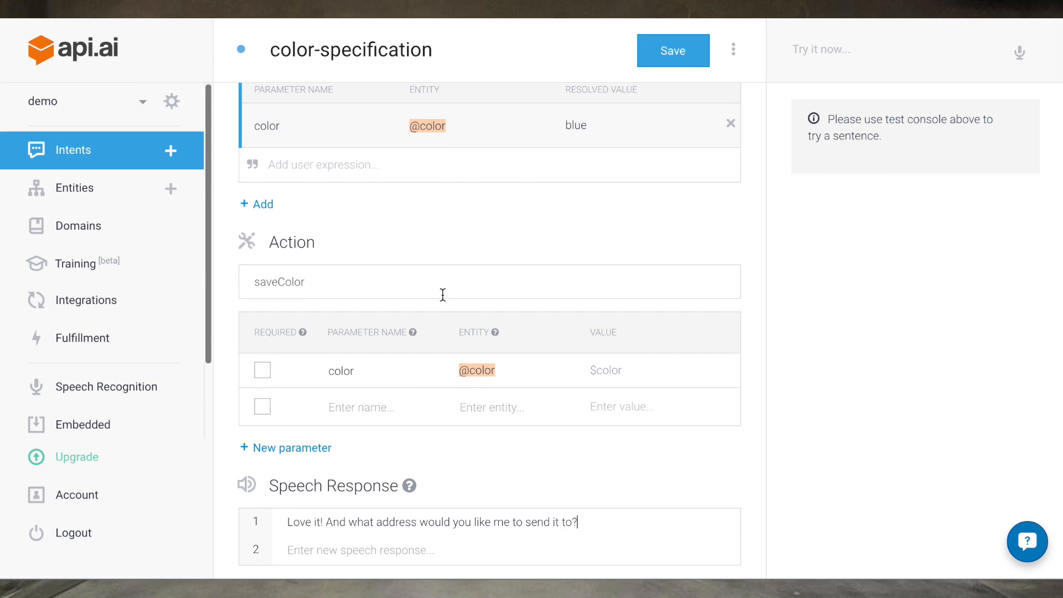
pyautogui.click(671, 51)
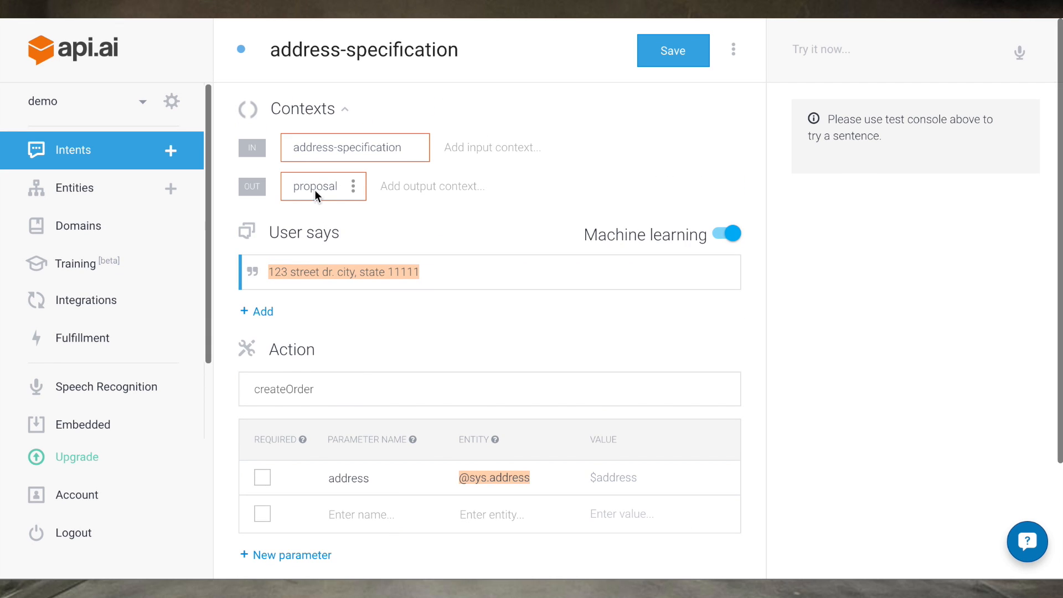
pyautogui.moveTo(673, 50)
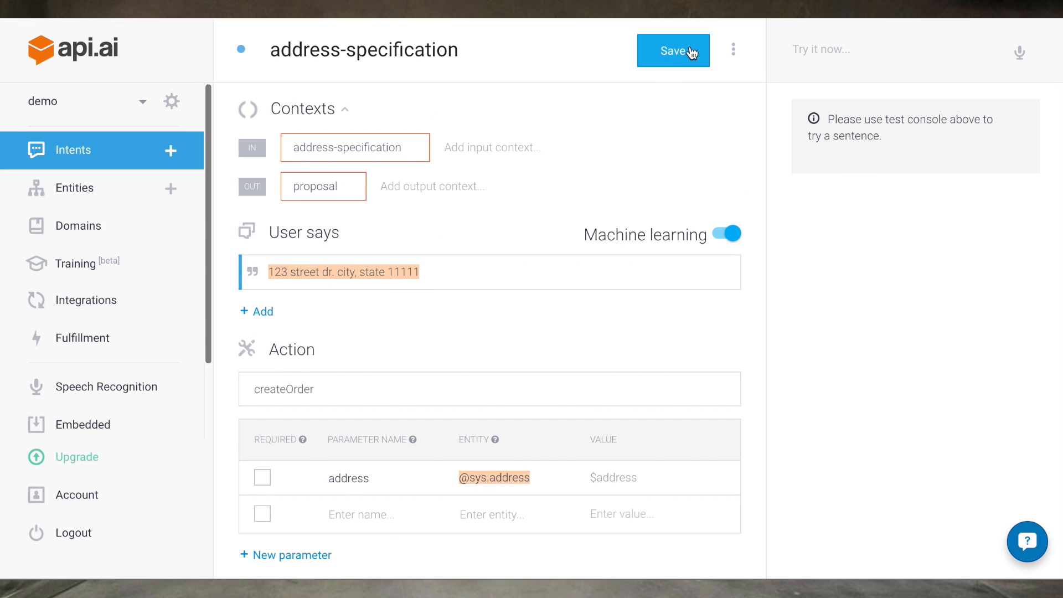
# - Save the address-specification intent with action createOrder and show all four intents in the list
pyautogui.click(673, 51)
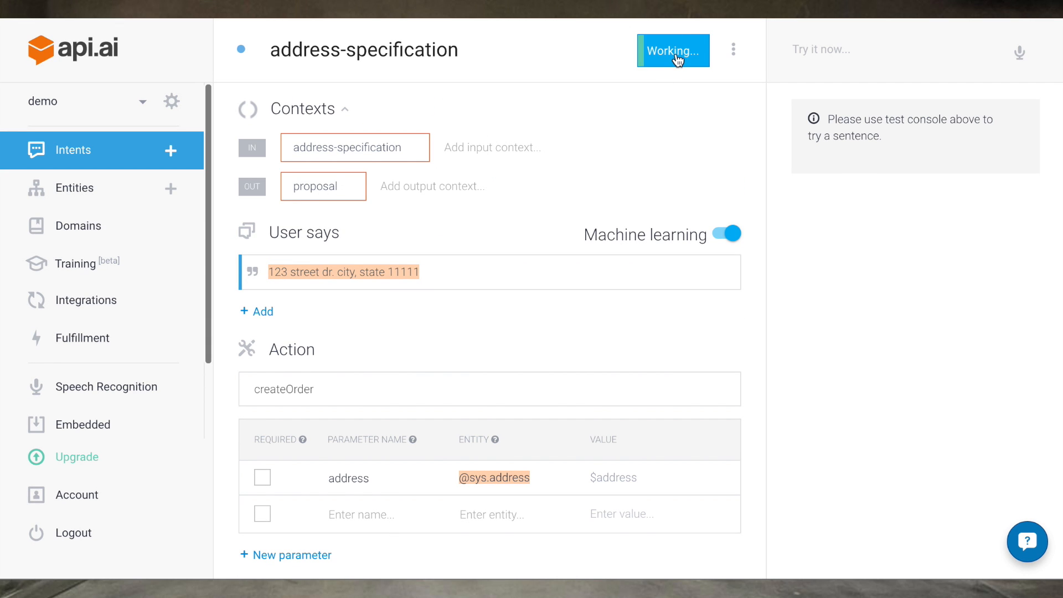
pyautogui.click(671, 50)
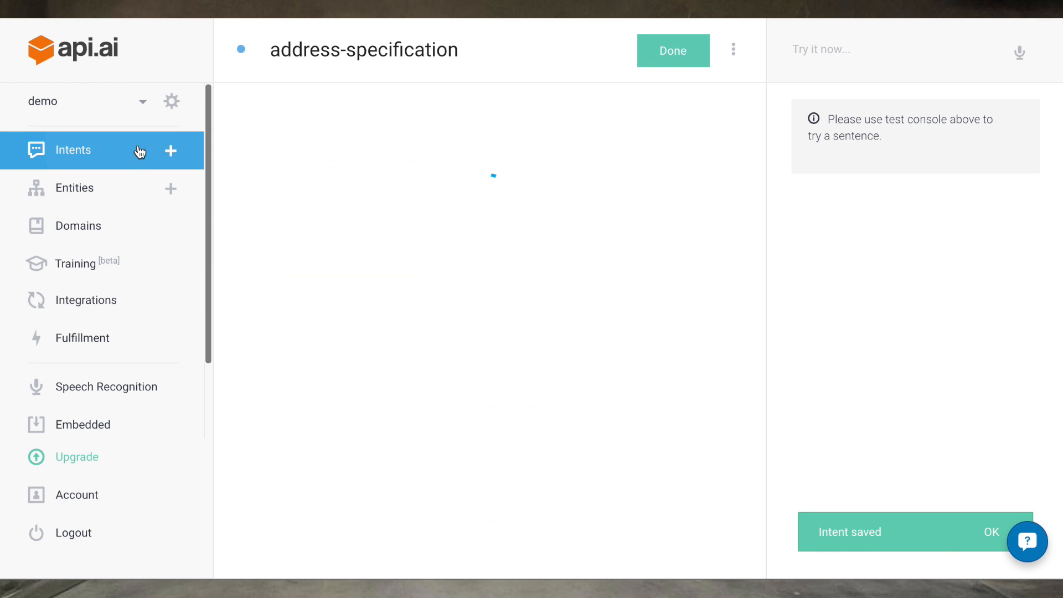
pyautogui.click(72, 150)
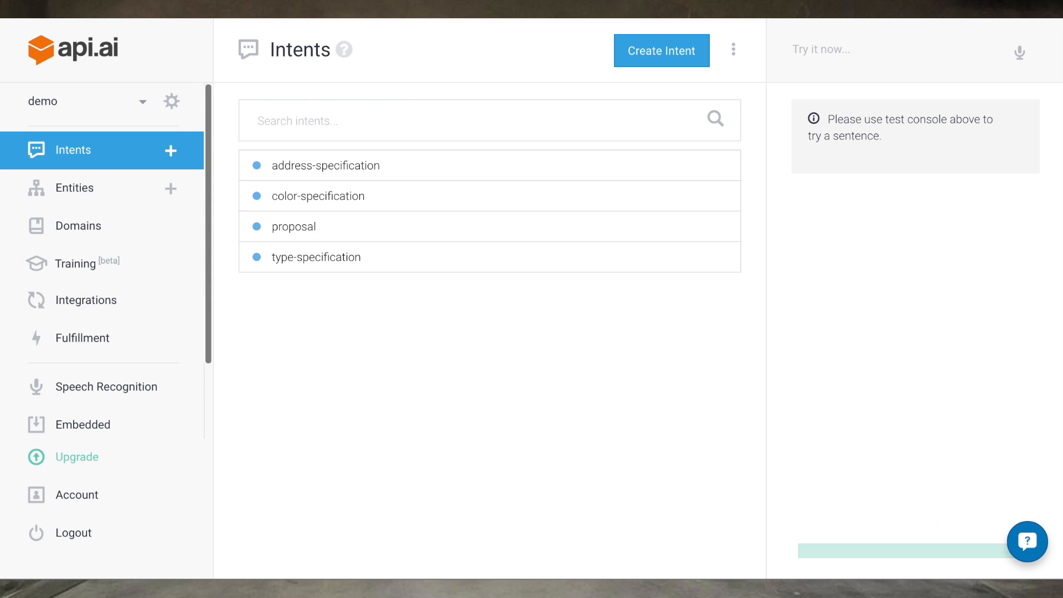
pyautogui.moveTo(573, 54)
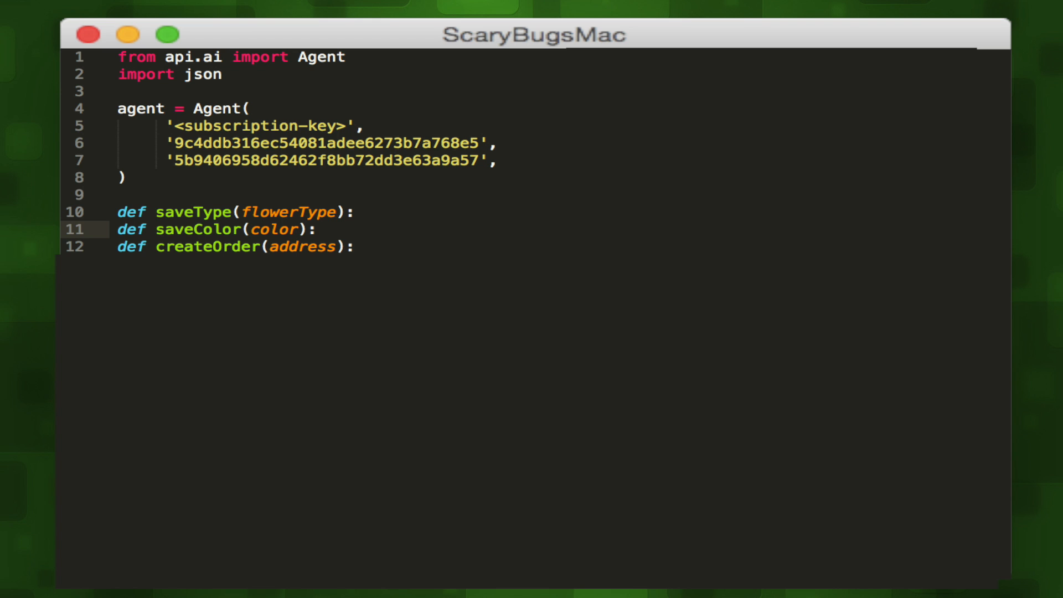
# - Add def main() with a while loop reading raw_input('me: ') until 'exit' is entered
pyautogui.write('def main():')
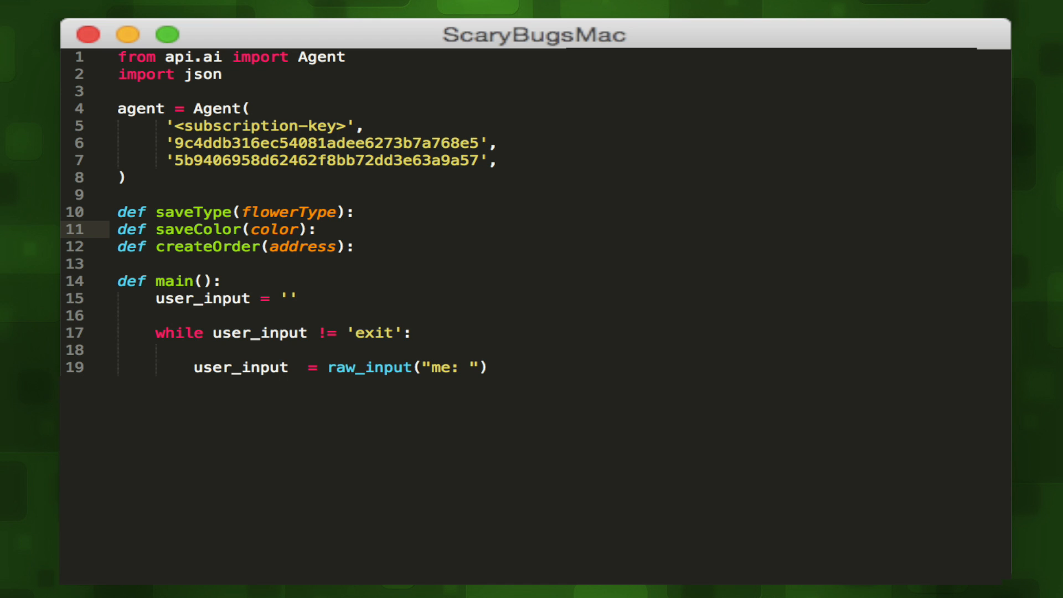